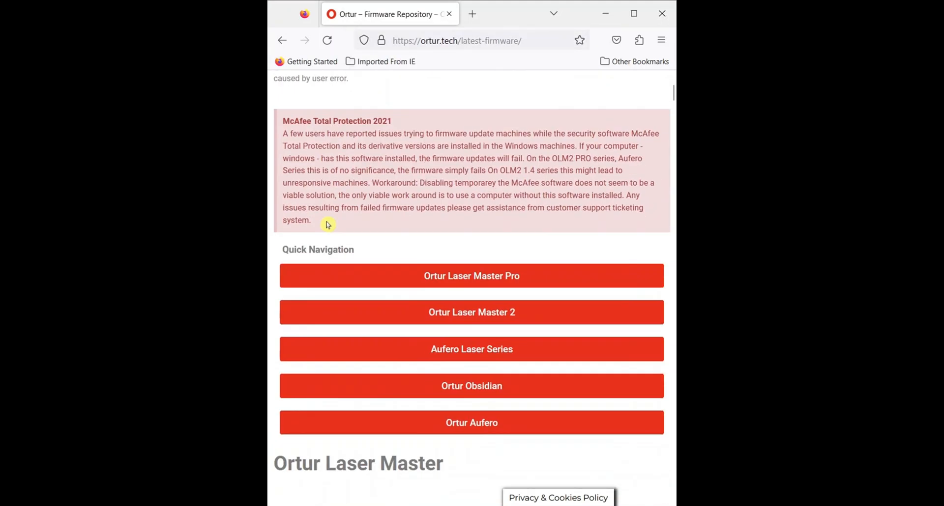
Expand the Ortur Laser Master 3 LE downloads and download firmware release 209
{"action": "scroll", "scroll_direction": "down", "scroll_amount": 3}
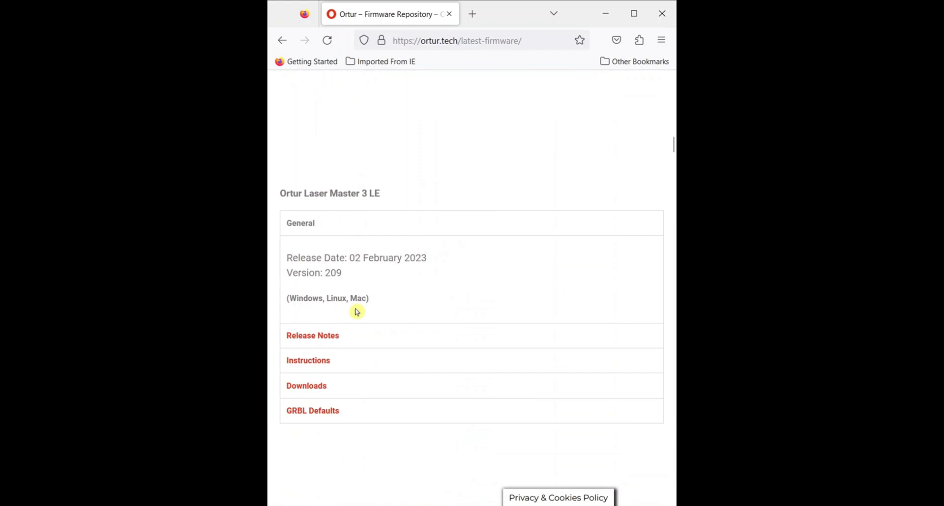
{"action": "left_click", "coordinate": [306, 386]}
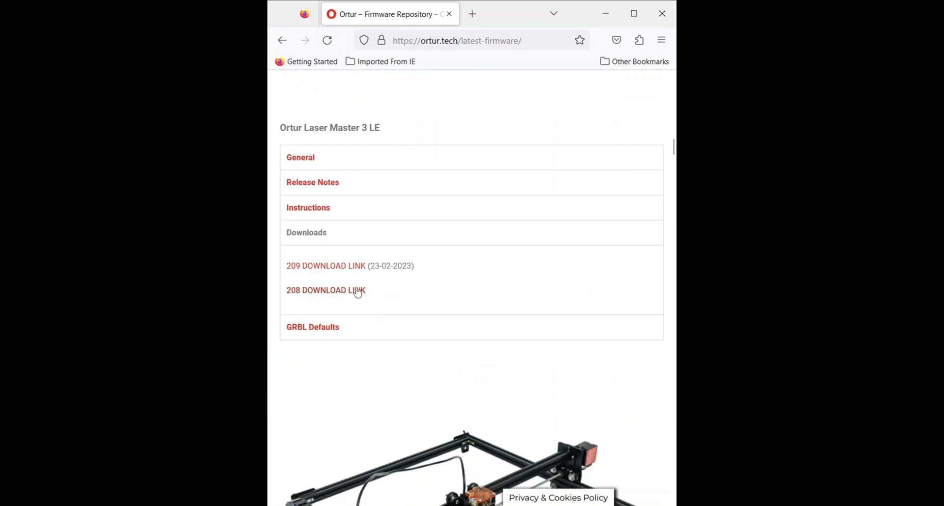
{"action": "mouse_move", "coordinate": [338, 273]}
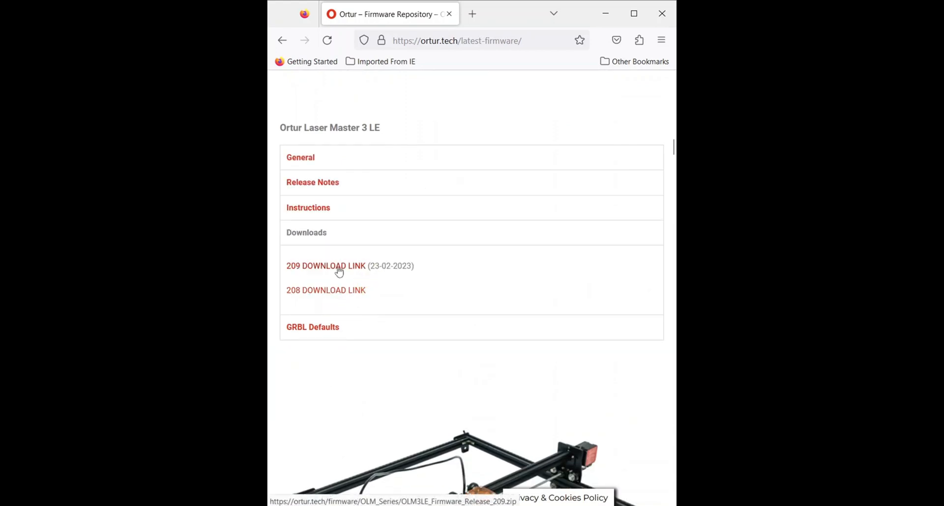
{"action": "left_click", "coordinate": [325, 266]}
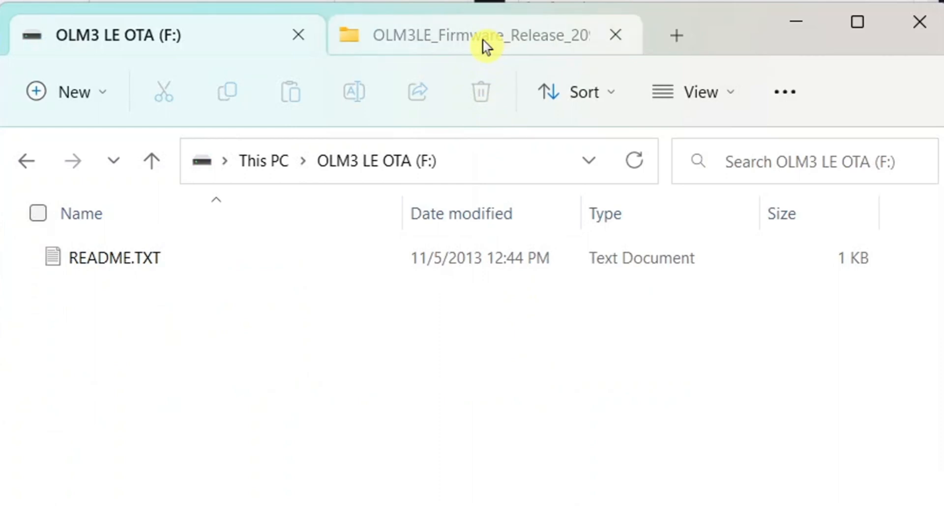
Switch to the firmware release folder to copy the 209 file onto OLM3 LE OTA (F:)
{"action": "left_click", "coordinate": [485, 35]}
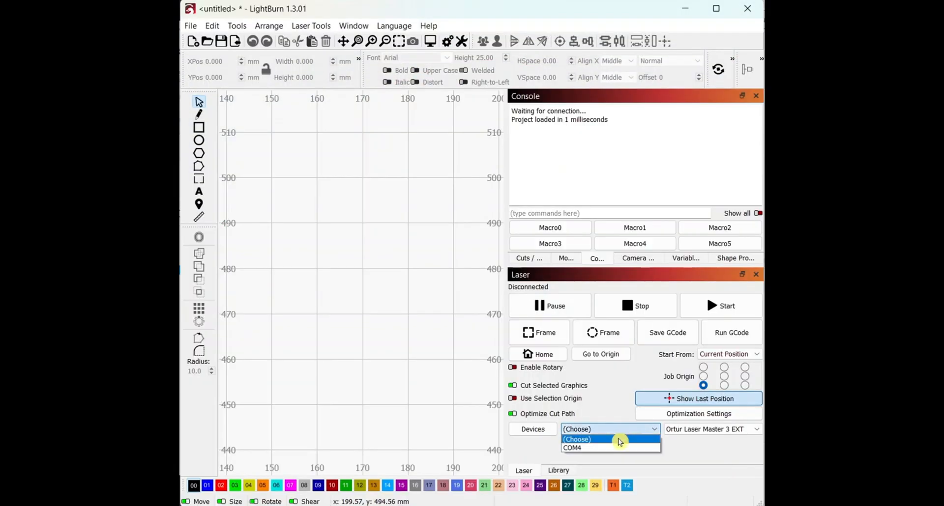
Close LightBurn's COM port list without choosing COM4, leaving the port at (Choose)
{"action": "left_click", "coordinate": [611, 439]}
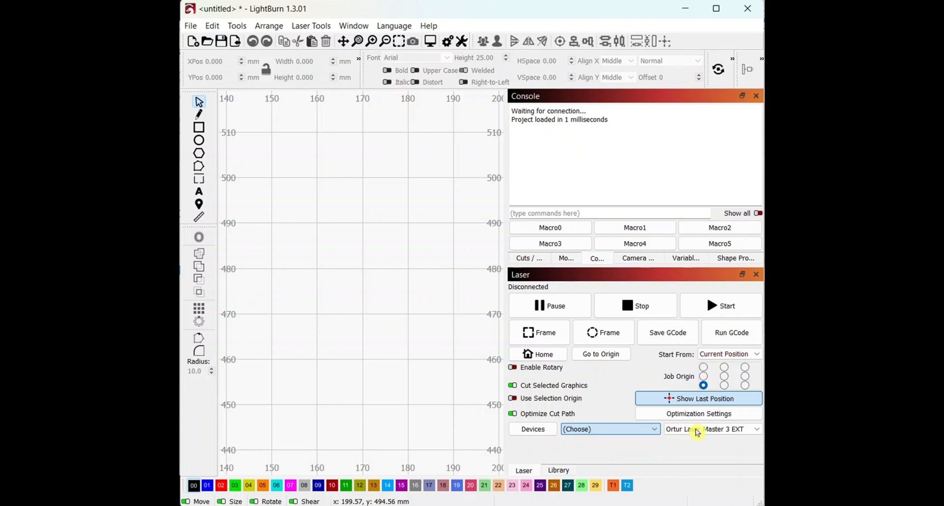